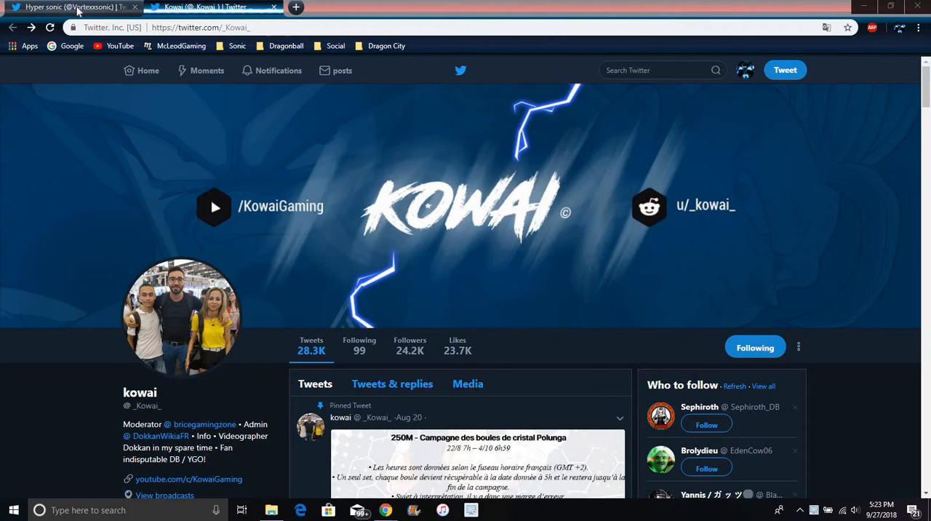
click(69, 6)
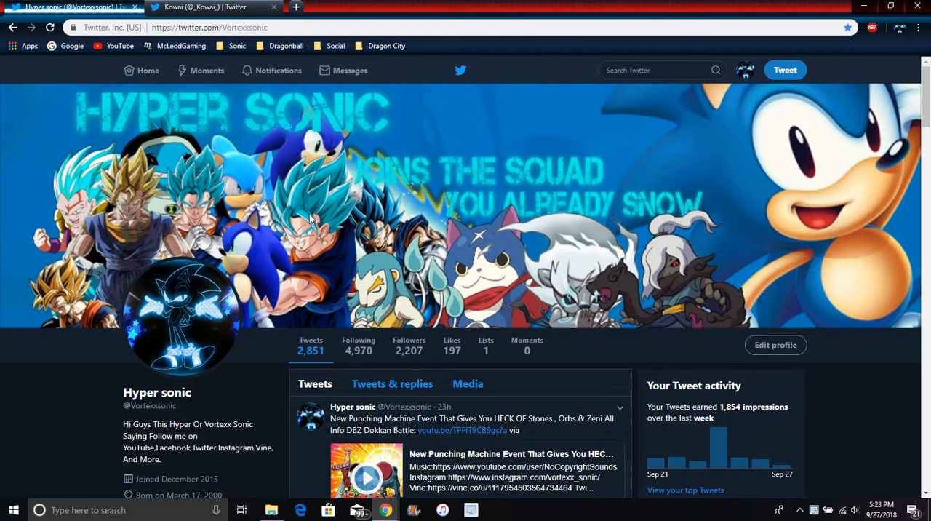
mouse_move(189, 303)
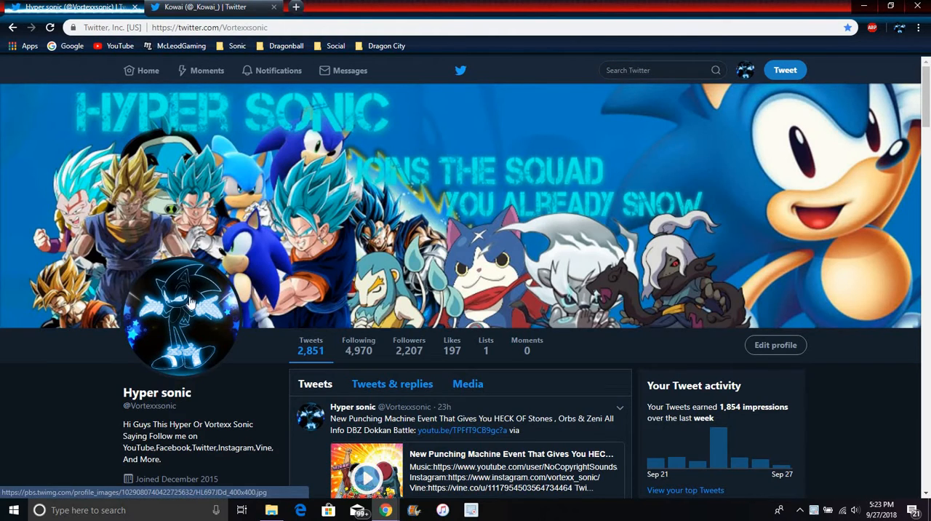
click(211, 6)
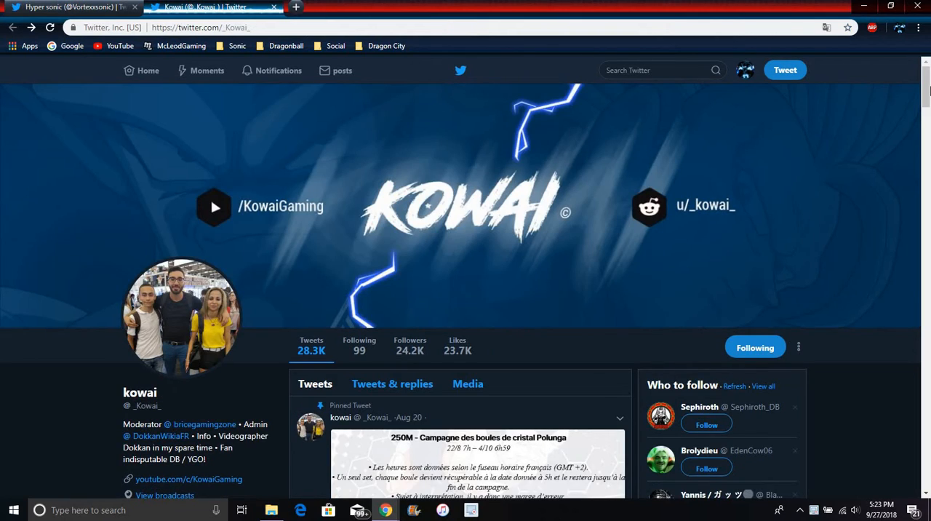
scroll(down, 3)
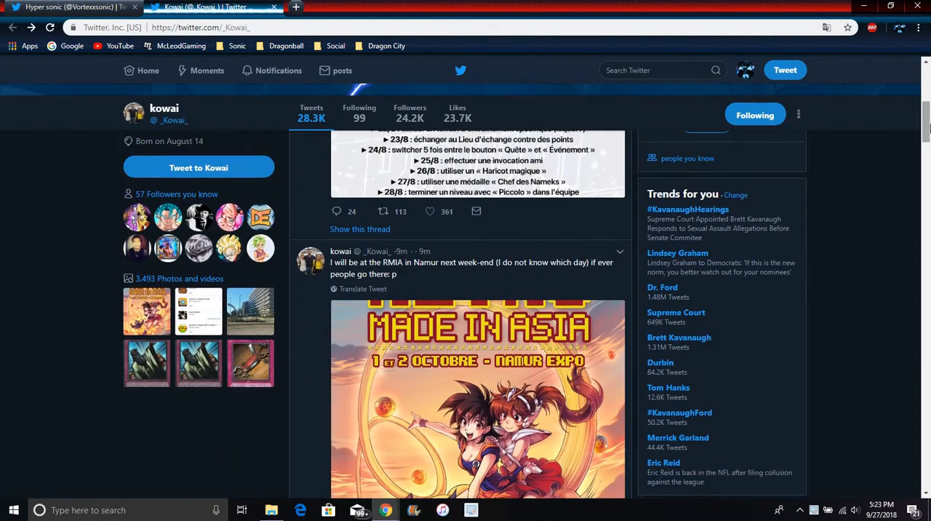
scroll(down, 3)
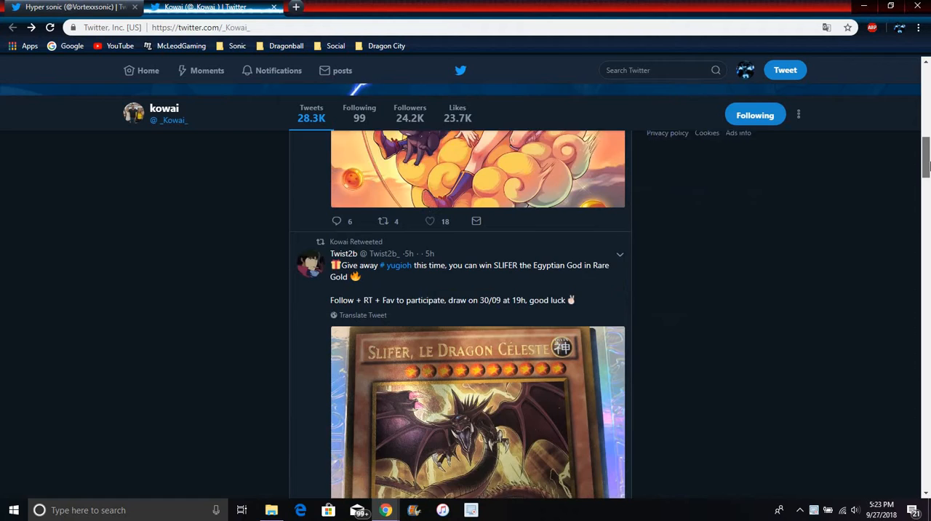
scroll(down, 3)
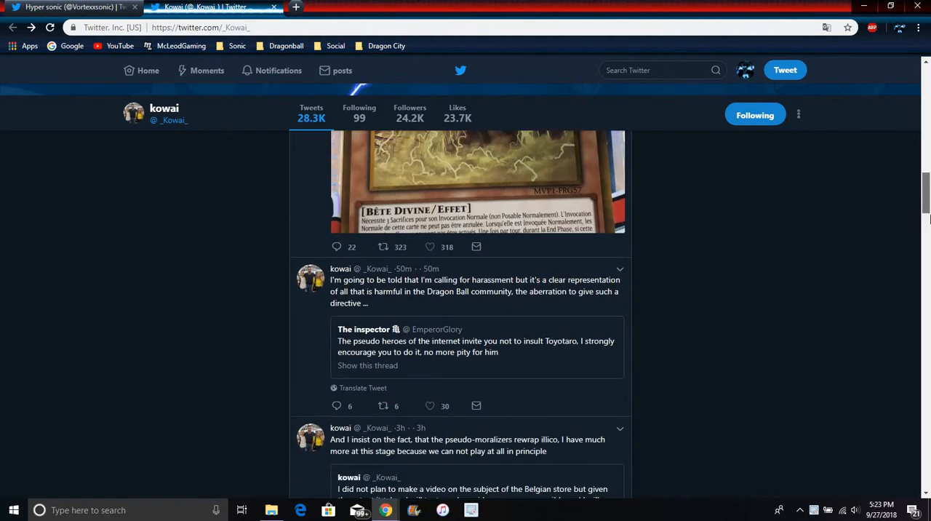
scroll(down, 3)
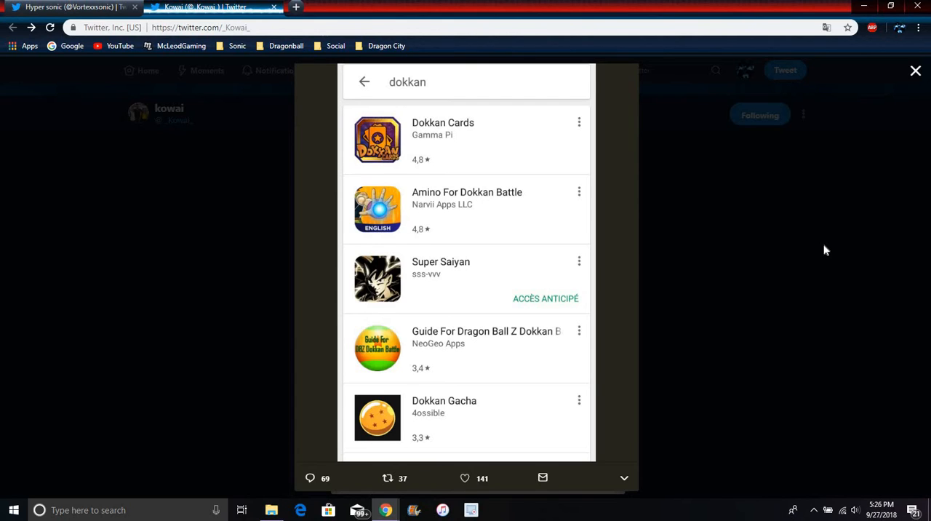
mouse_move(249, 110)
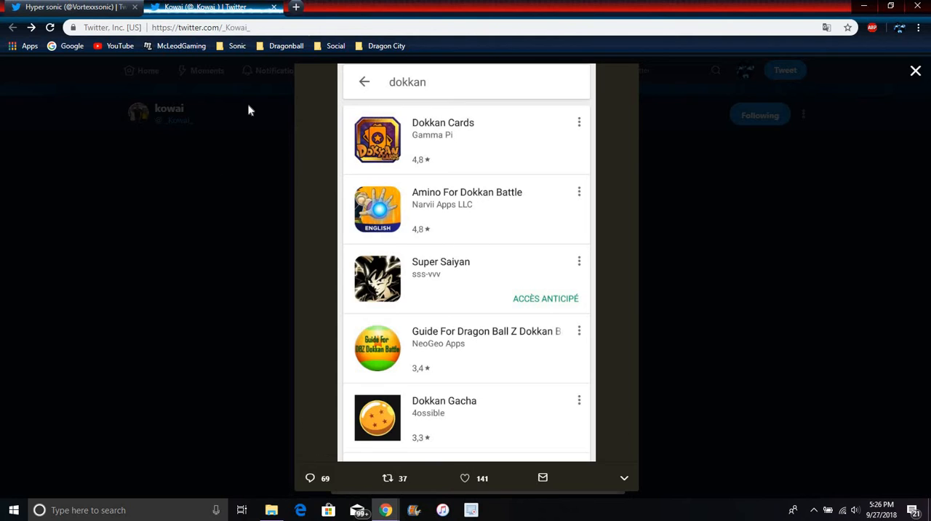
mouse_move(260, 260)
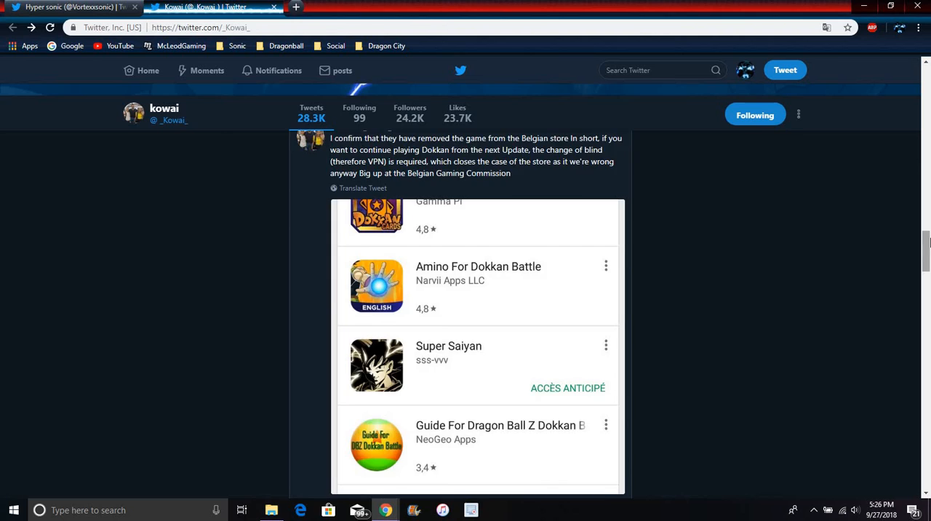
scroll(up, 3)
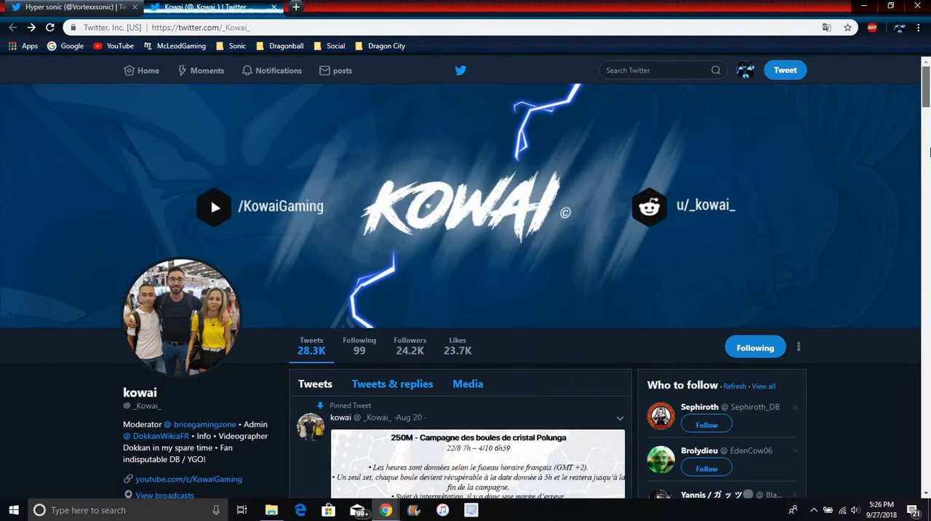
scroll(down, 3)
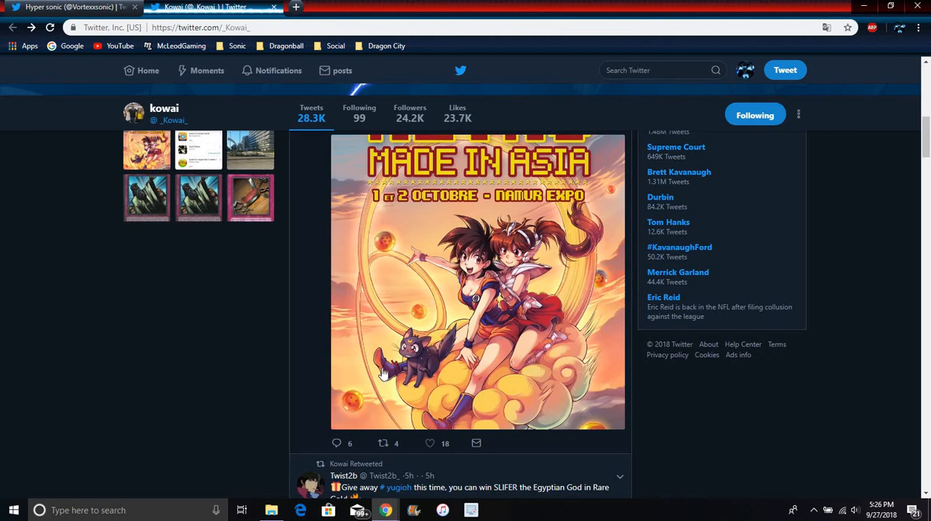
mouse_move(430, 241)
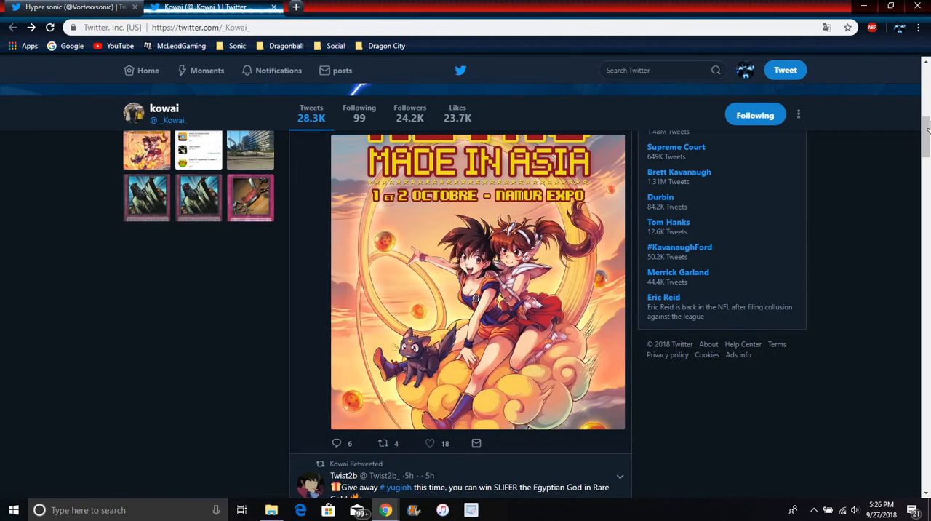
scroll(down, 3)
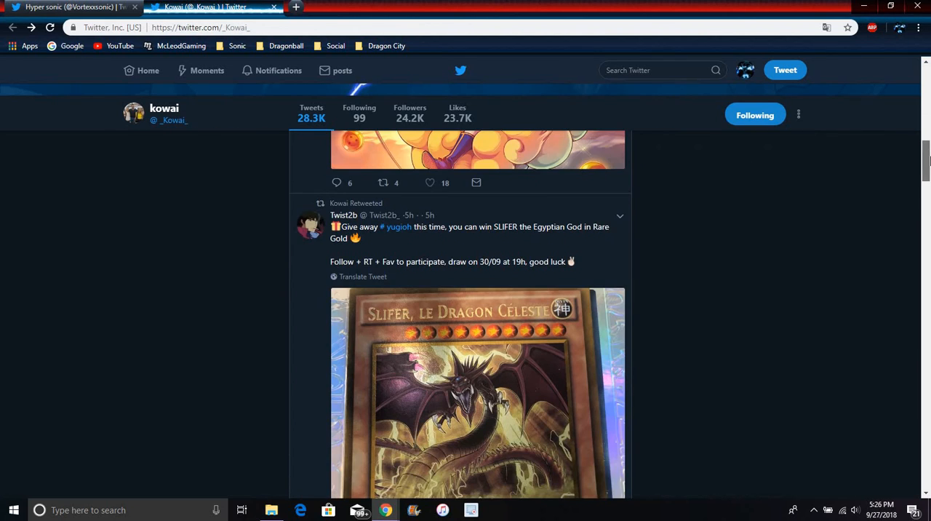
scroll(down, 3)
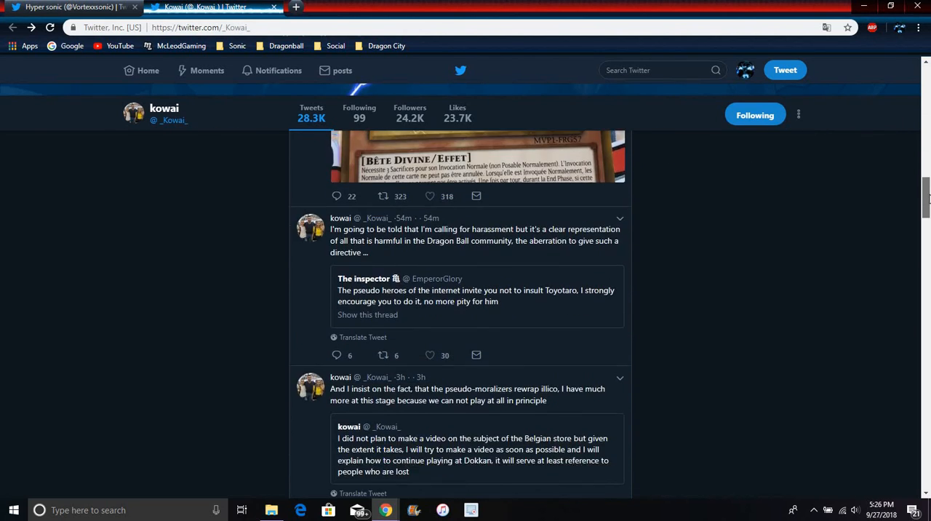
scroll(down, 3)
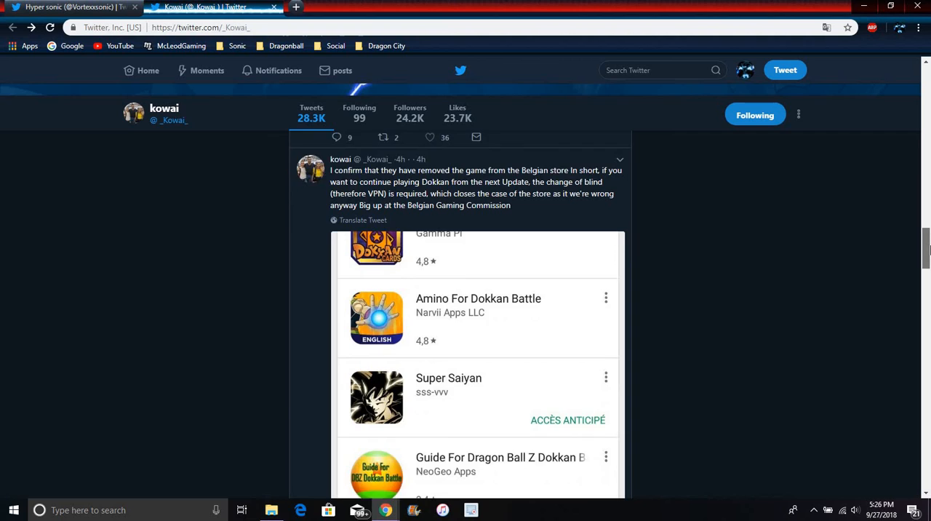
scroll(down, 3)
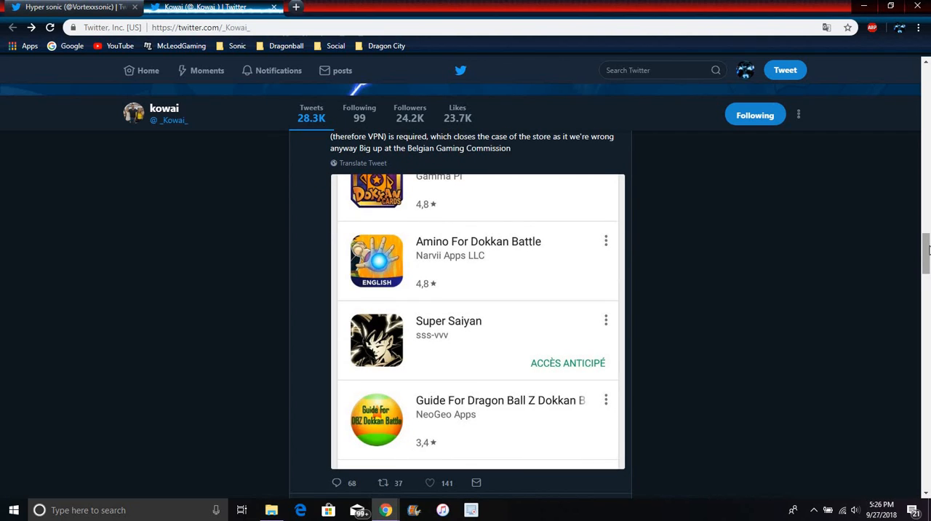